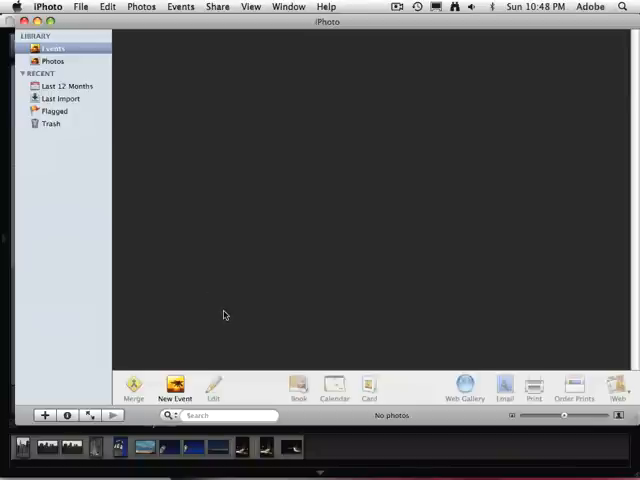
mouse_move(130, 272)
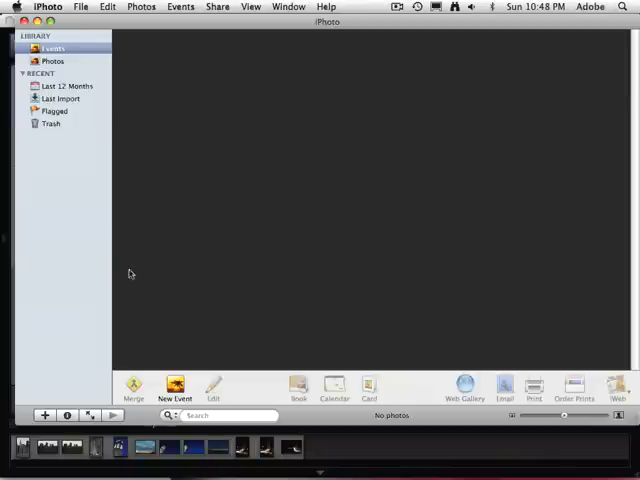
mouse_move(252, 264)
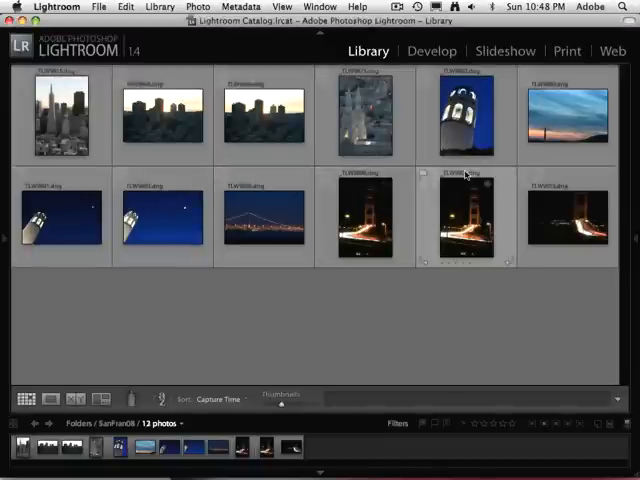
Select three San Francisco photos, including the night tower shot, for export.
left_click(464, 116)
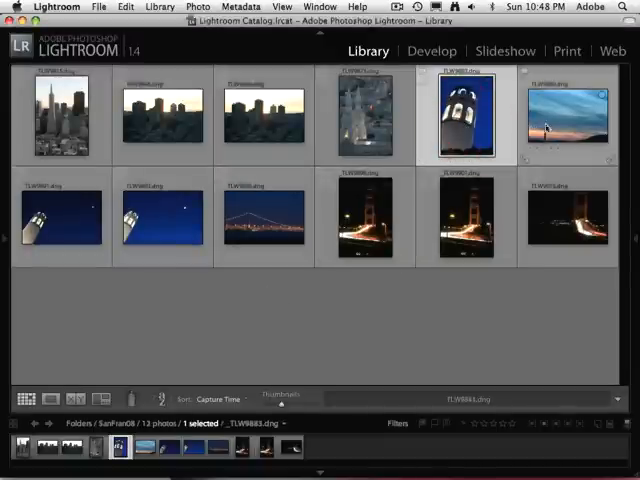
left_click(568, 116)
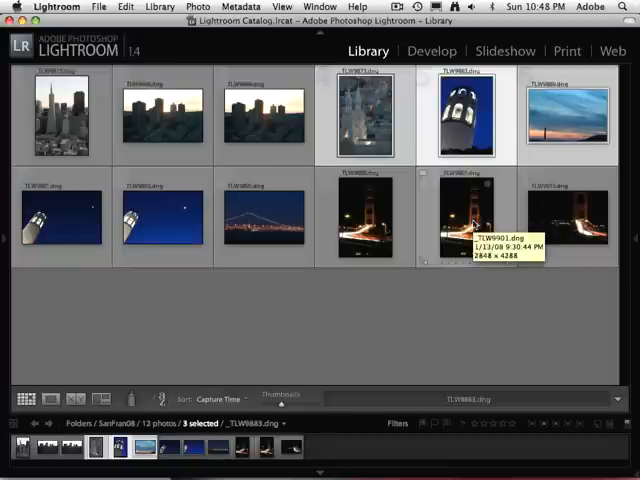
mouse_move(356, 200)
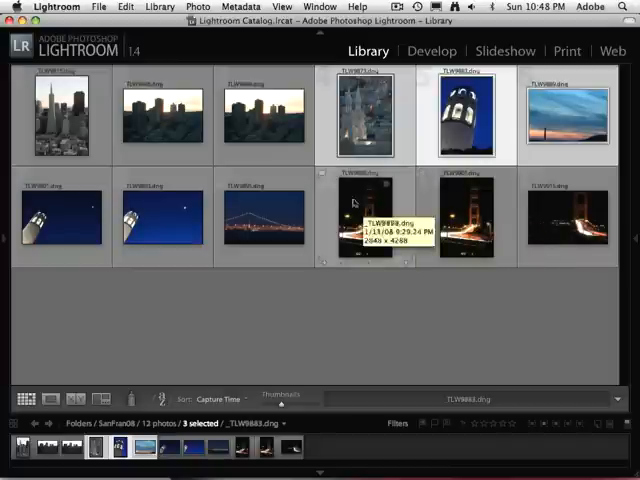
left_click(98, 6)
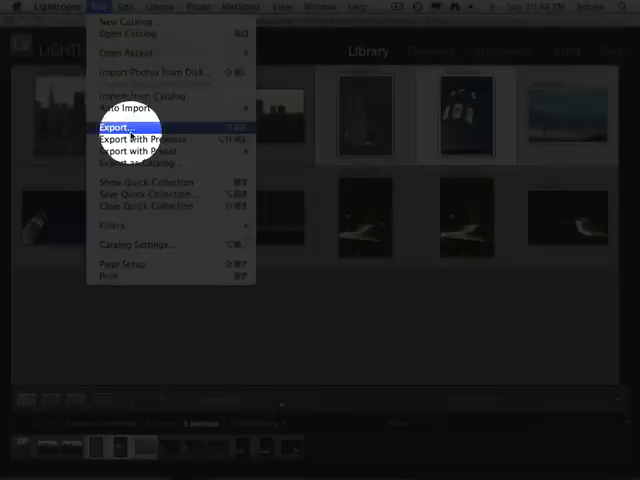
Start an export of the three selected photos via File > Export.
left_click(116, 128)
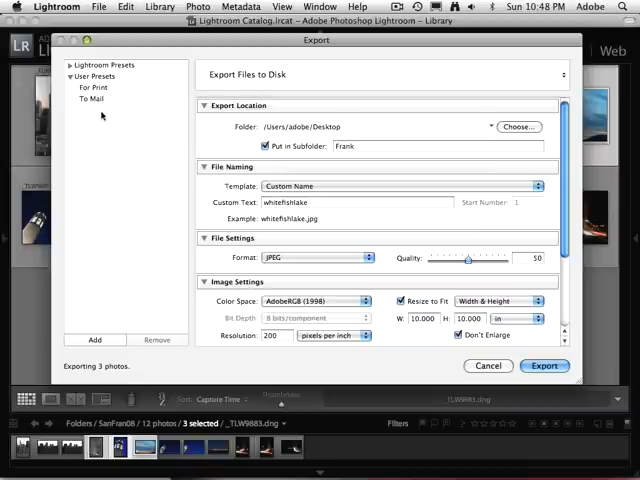
mouse_move(150, 136)
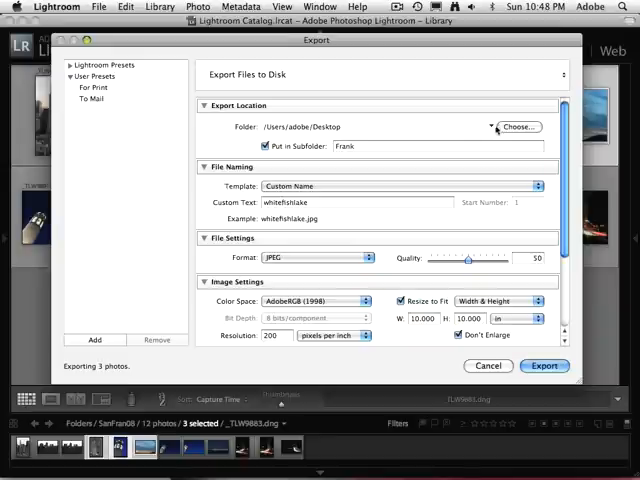
Choose the Pictures folder as the export destination with a 'For iPhoto' subfolder.
left_click(516, 128)
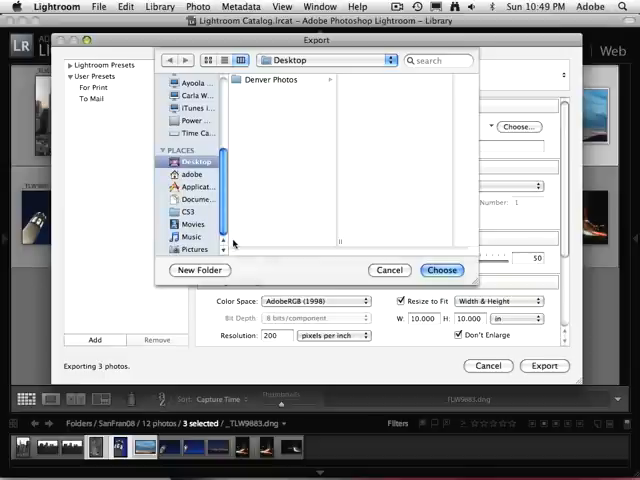
left_click(194, 250)
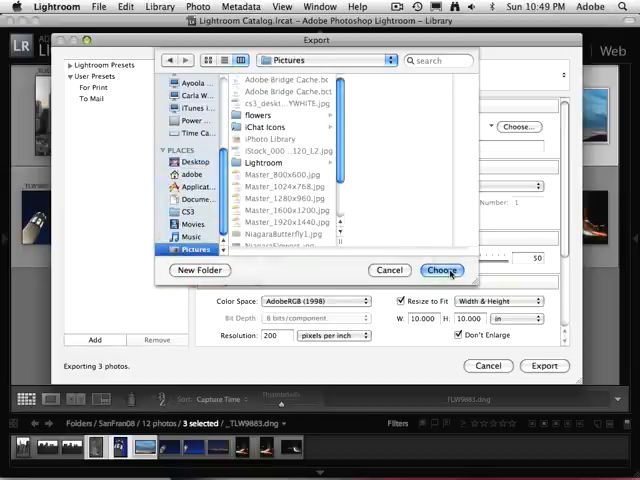
left_click(442, 270)
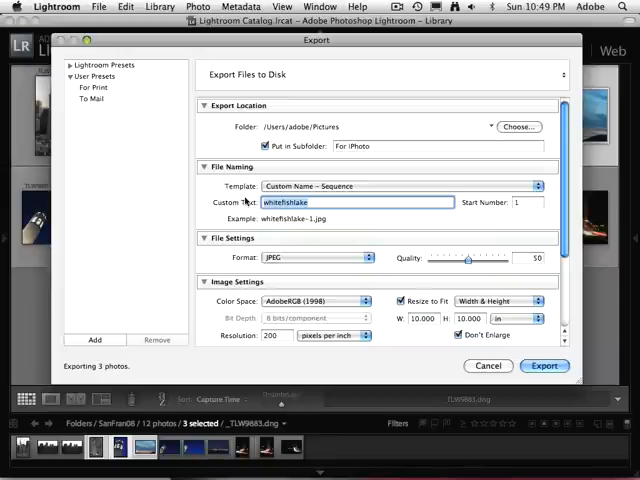
Name exported files 'SanFran' with sequence numbers and lower JPEG quality to 60.
type("Sanf")
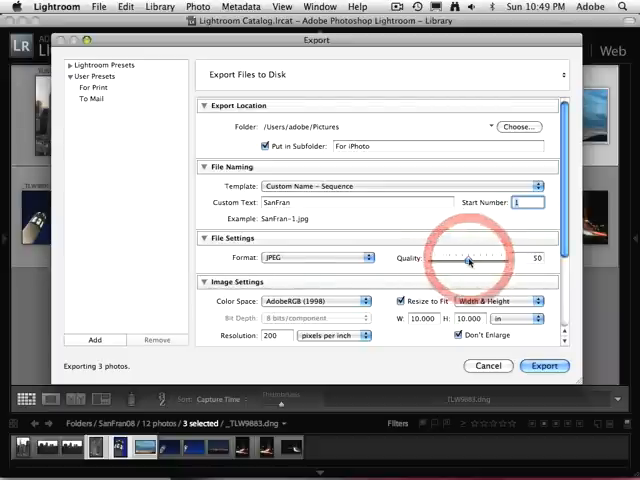
left_click_drag(468, 258, 476, 258)
type("1920")
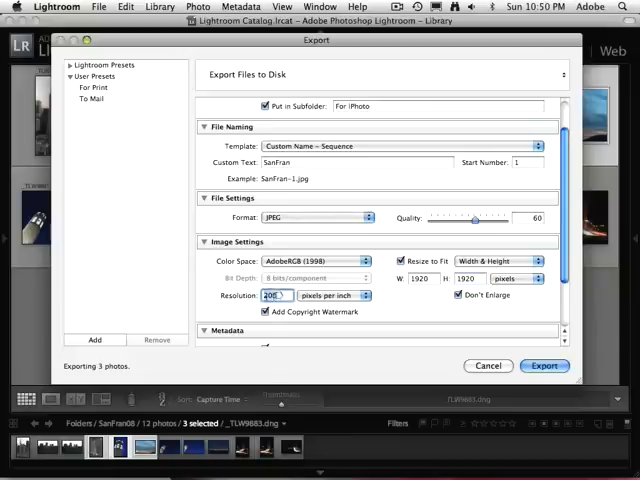
Set export resolution to 72 pixels per inch for the 1920 by 1920 resize.
type("72")
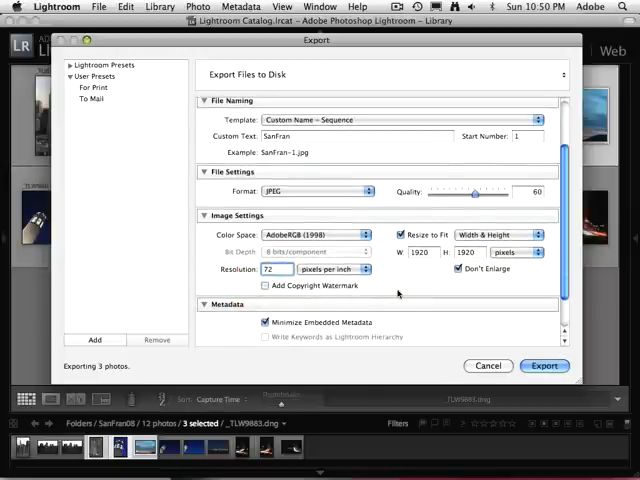
scroll("down", 3)
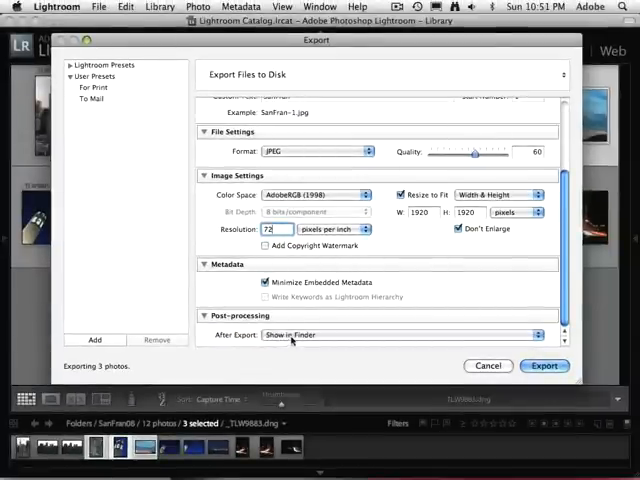
Choose Go to Export Actions Folder Now from the After Export list.
left_click(400, 336)
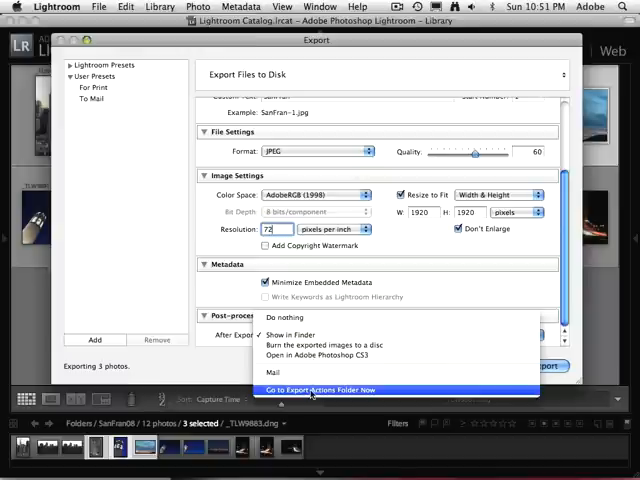
left_click(330, 390)
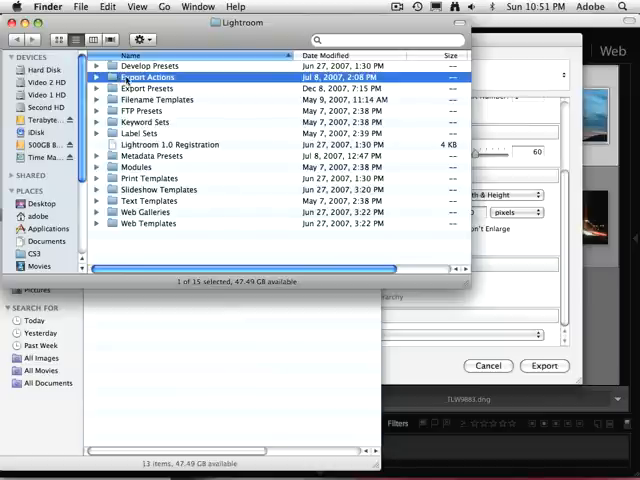
Show the Export Actions folder contents in Finder, revealing the Mail item.
double_click(148, 76)
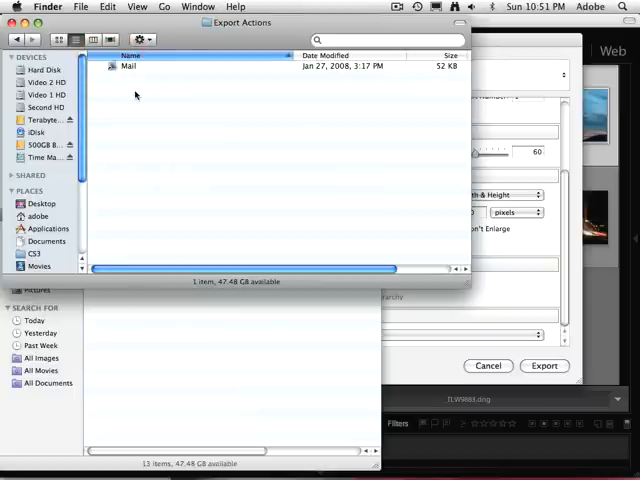
mouse_move(120, 86)
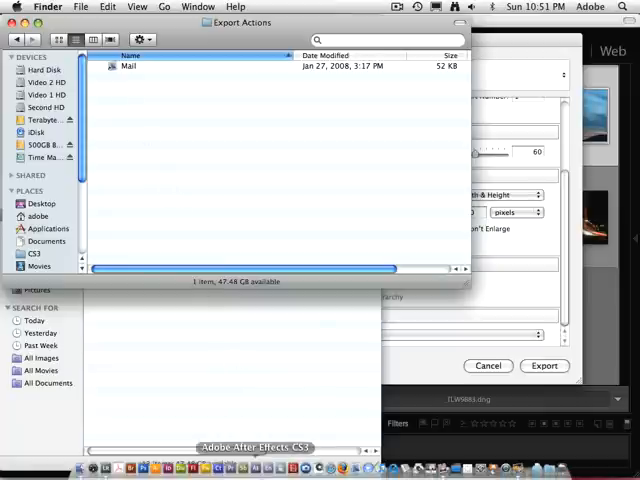
mouse_move(238, 468)
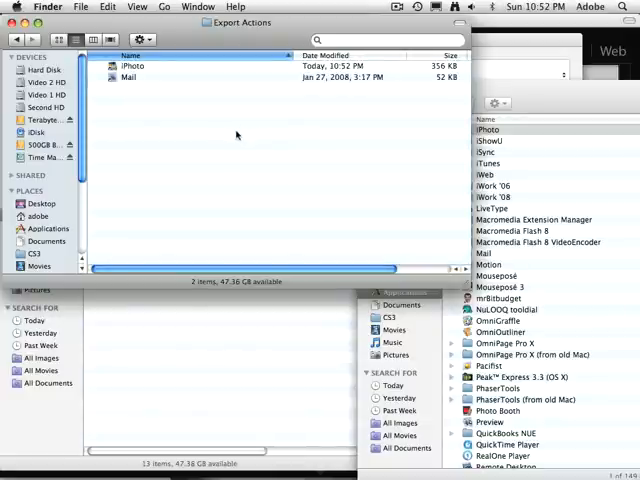
mouse_move(498, 104)
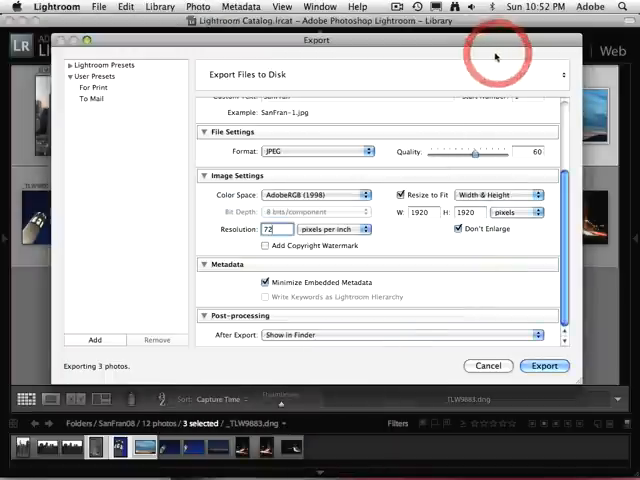
mouse_move(348, 344)
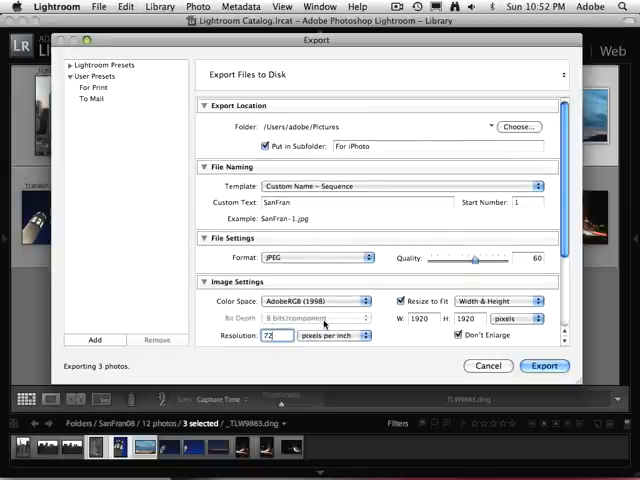
scroll("down", 3)
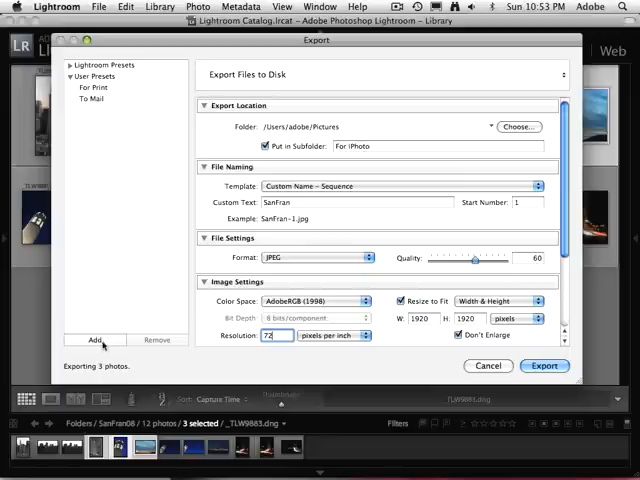
Save the current export settings as a user preset named 'For iPhoto'.
left_click(96, 340)
type("For i")
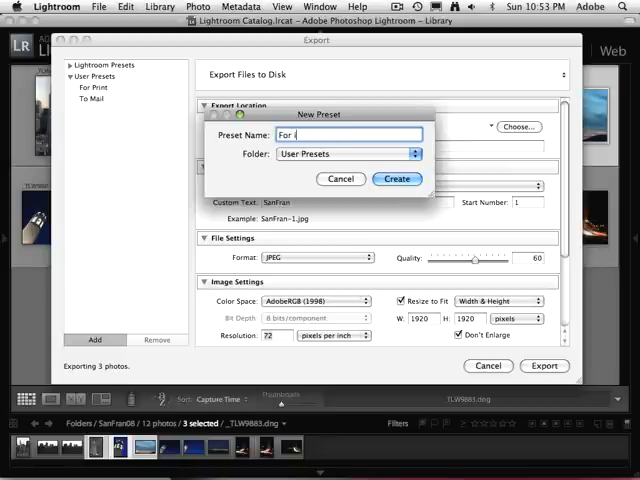
type("Photo")
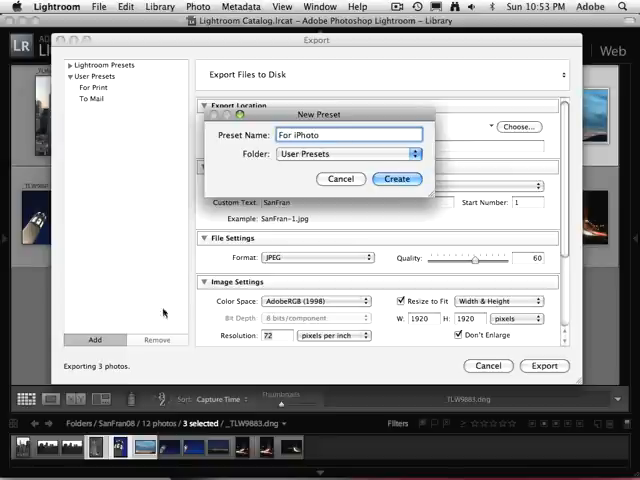
left_click(396, 178)
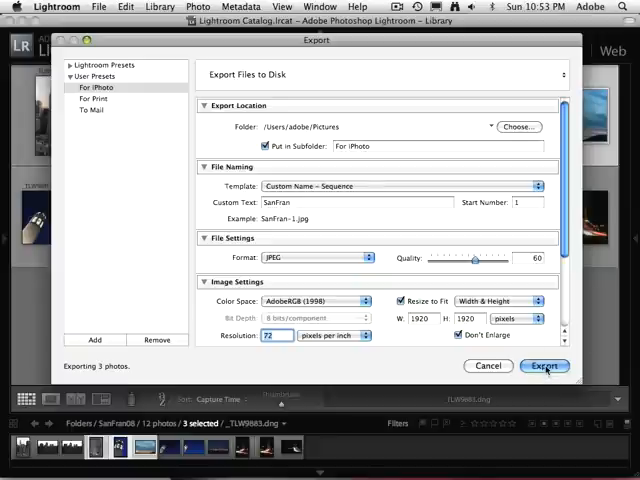
left_click(544, 364)
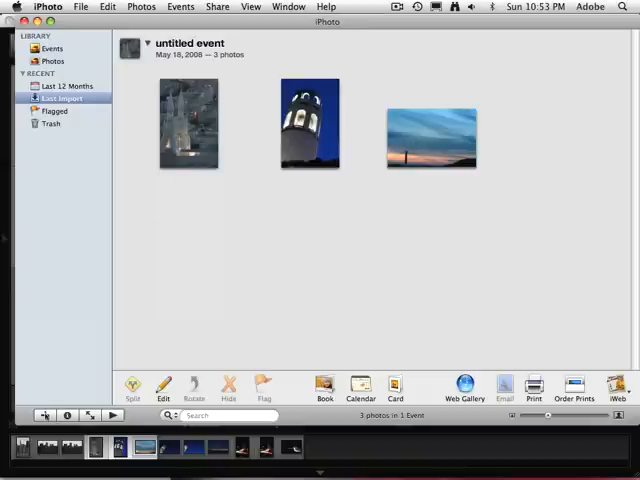
Create a new iPhoto album named 'San Fran' from the selected photos.
left_click(44, 416)
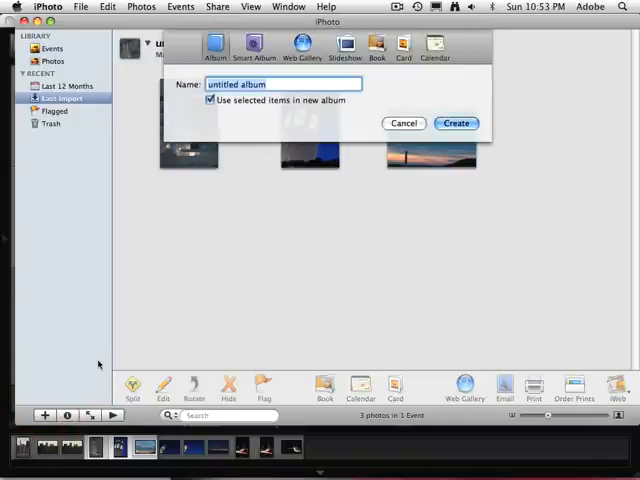
type("San Fran")
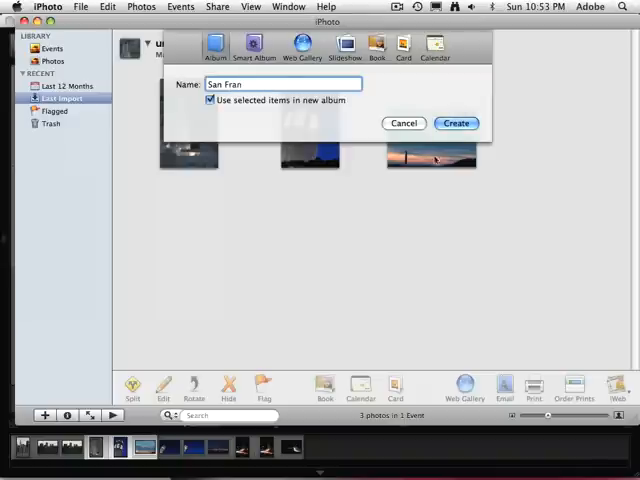
left_click(456, 122)
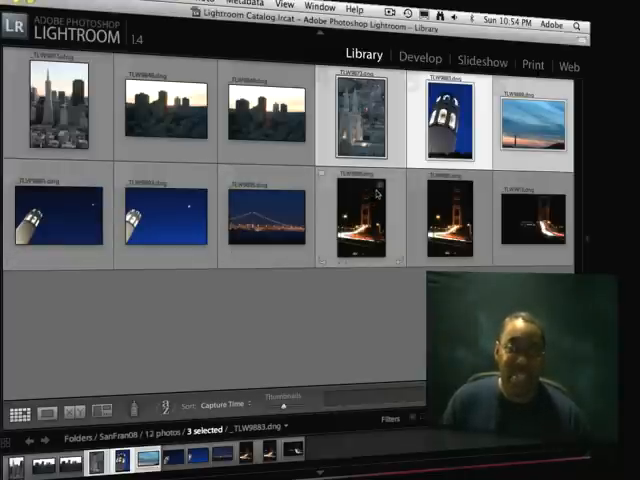
mouse_move(372, 196)
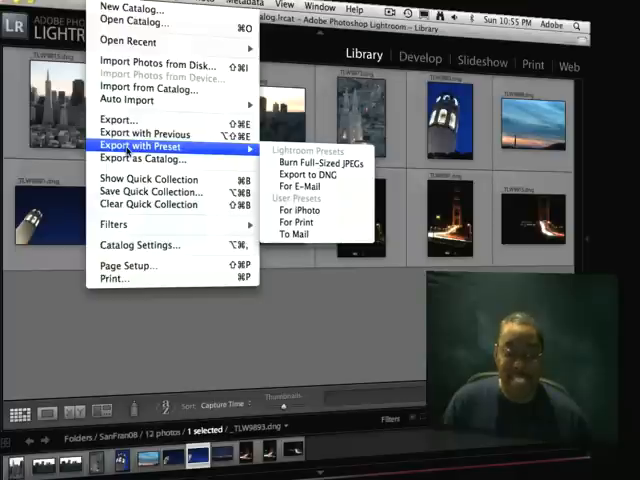
mouse_move(304, 210)
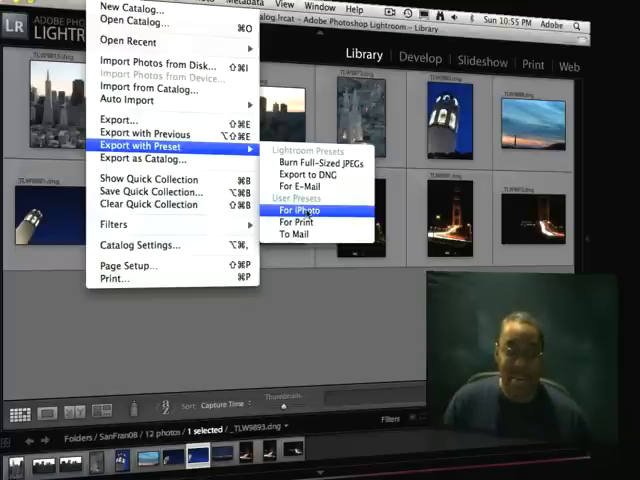
Export with the 'For iPhoto' preset and continue past the existing-files warning.
left_click(304, 210)
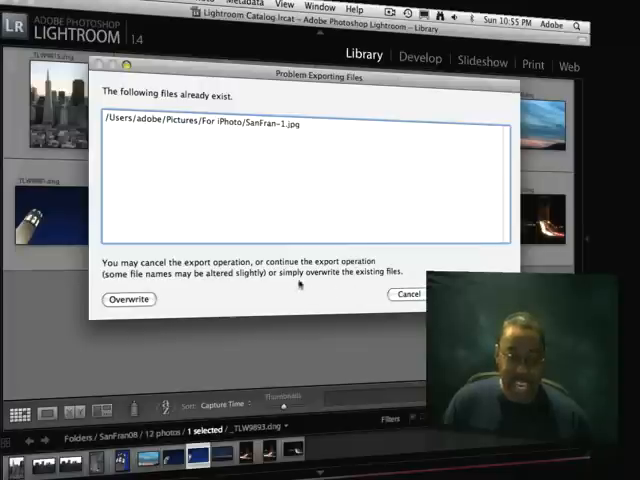
left_click(128, 300)
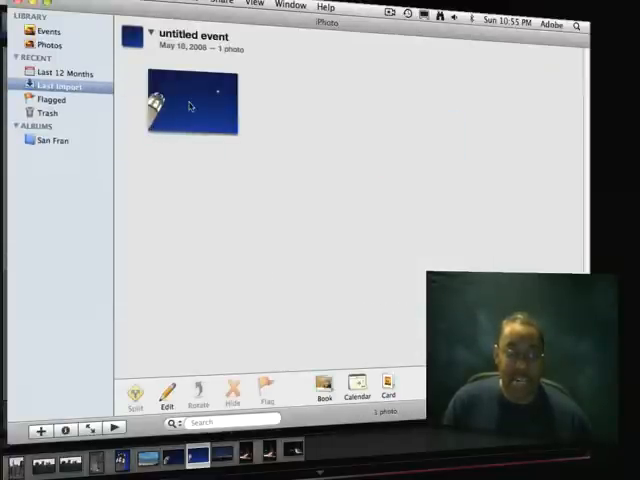
Select the imported photo and show the San Fran album's four photos in iPhoto.
left_click(192, 104)
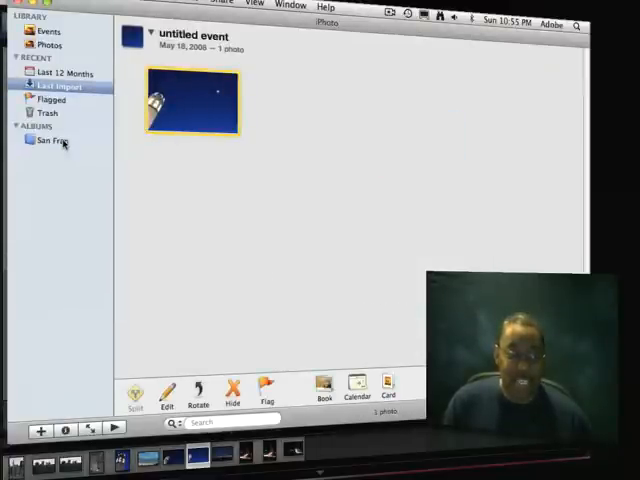
left_click(52, 140)
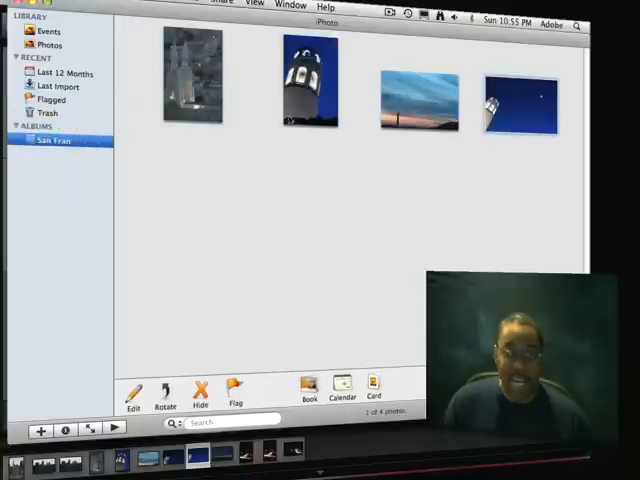